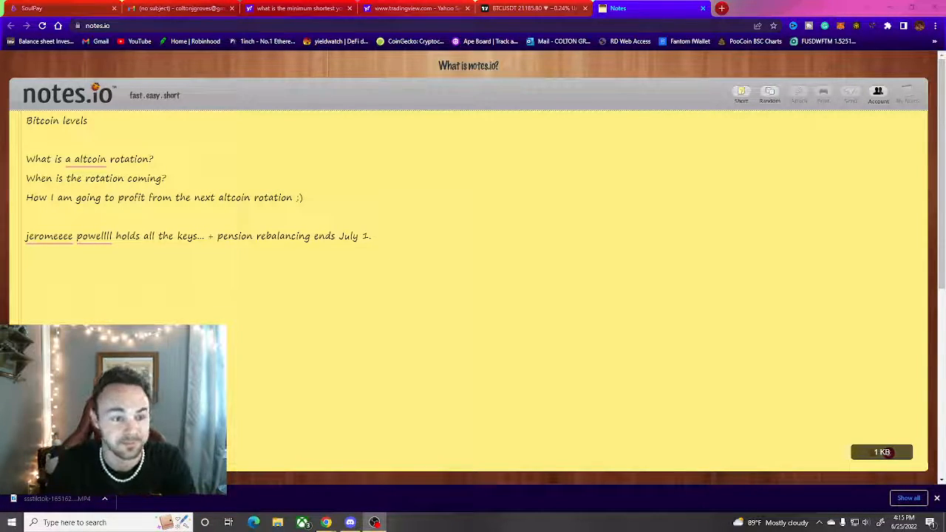
- Switch to the TradingView tab with the BTCUSDT 30-minute Binance chart
{"action": "left_click", "coordinate": [92, 122]}
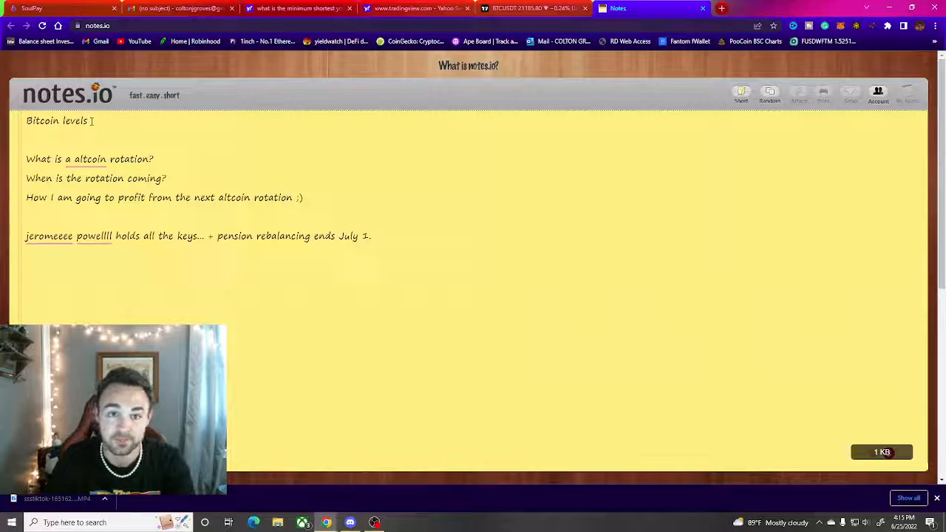
{"action": "left_click", "coordinate": [532, 9]}
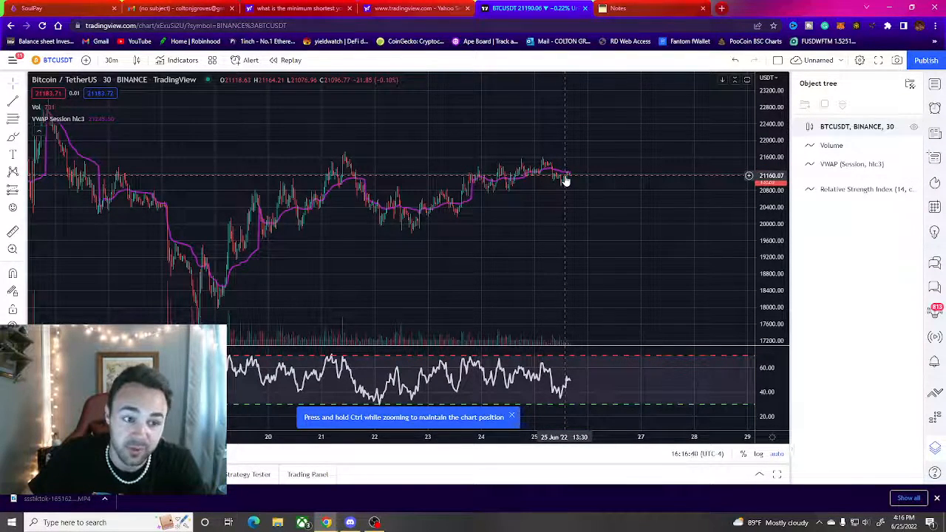
- Set the BTC/USDT chart interval to 5 minutes, then to 1 day
{"action": "left_click", "coordinate": [112, 59]}
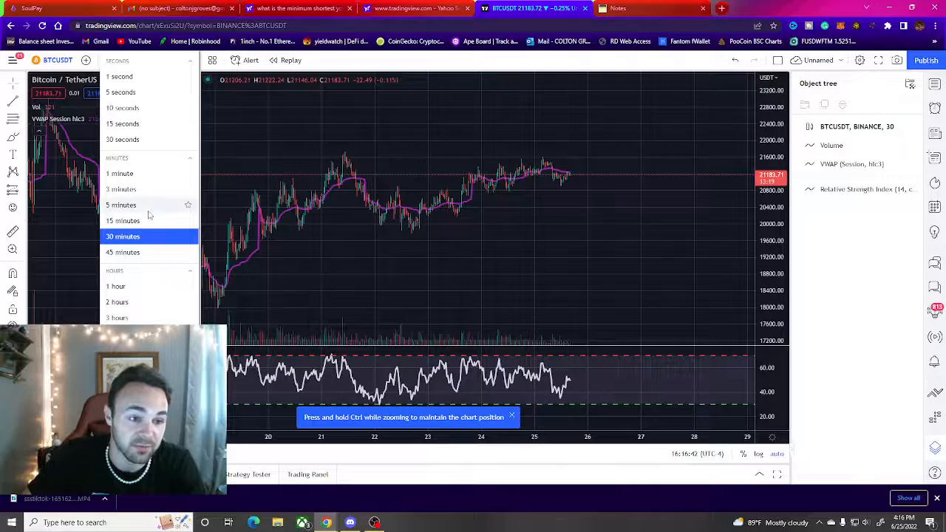
{"action": "left_click", "coordinate": [121, 204]}
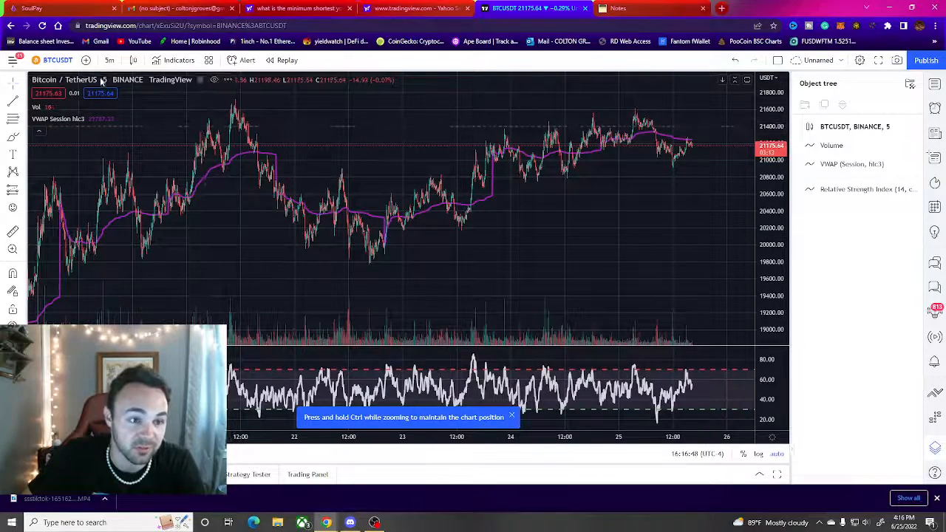
{"action": "left_click", "coordinate": [110, 59]}
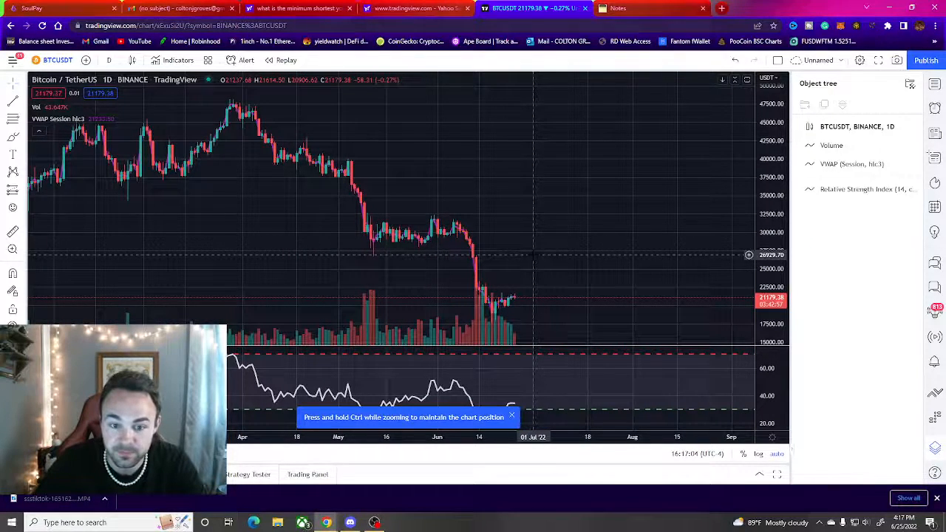
- Head to coingecko.com from the TradingView tab, triggering the unsaved-changes warning
{"action": "left_click", "coordinate": [643, 9]}
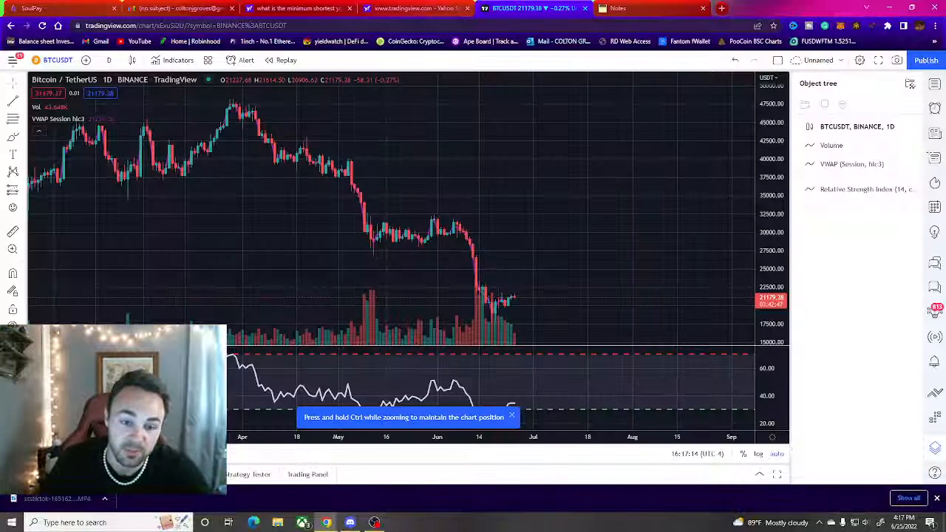
{"action": "mouse_move", "coordinate": [491, 298]}
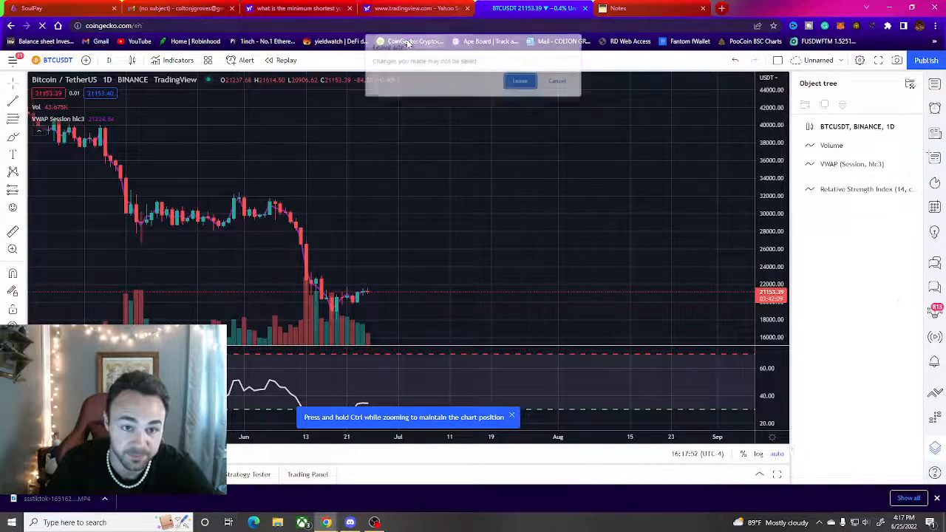
- Confirm leaving, search 'ftm' on CoinGecko and open the Fantom (FTM) page at its price chart
{"action": "left_click", "coordinate": [521, 80]}
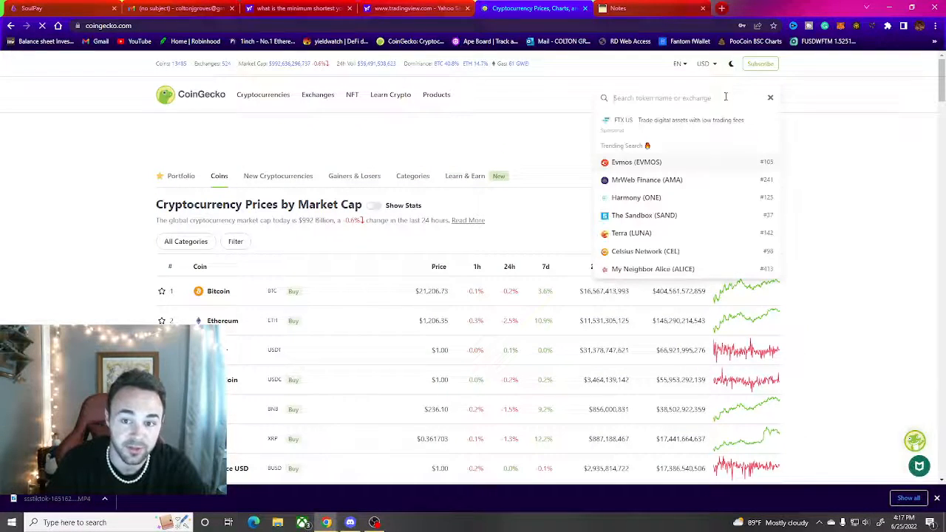
{"action": "type", "text": "ftm"}
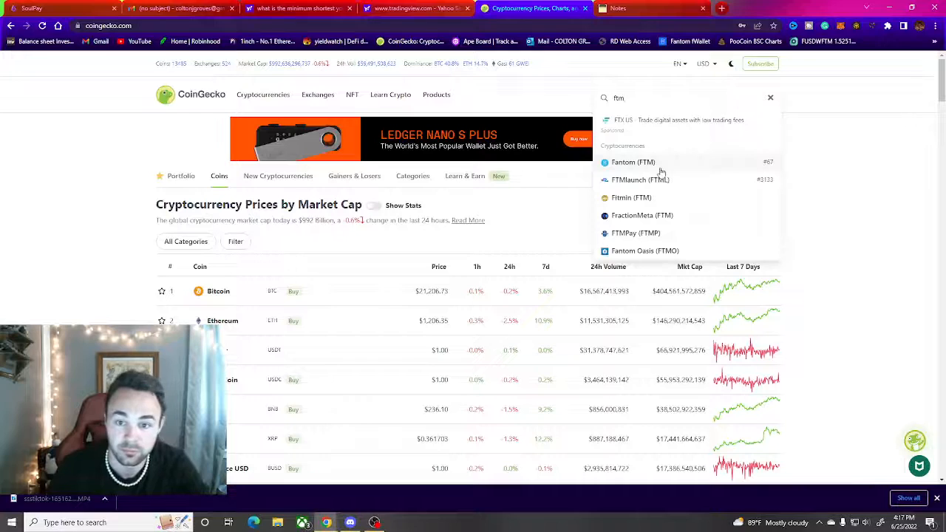
{"action": "left_click", "coordinate": [633, 161]}
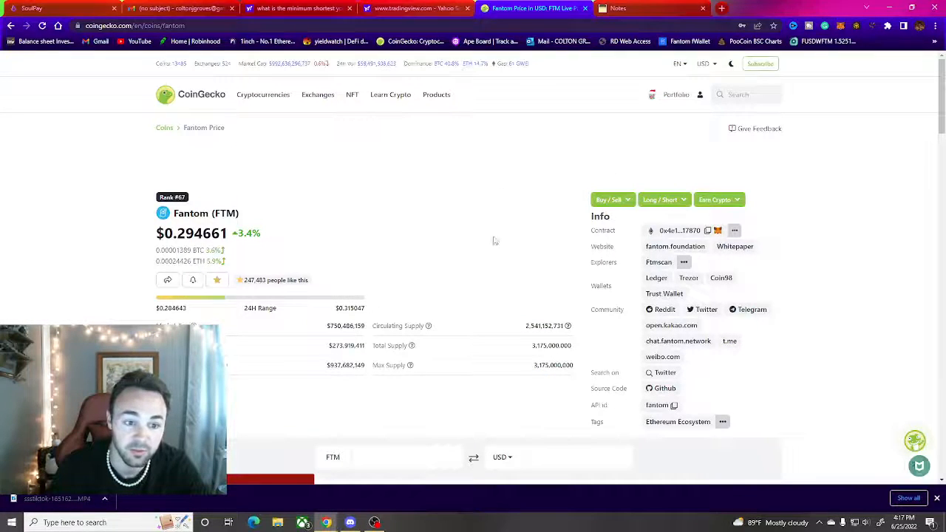
{"action": "scroll", "scroll_direction": "down", "scroll_amount": 3}
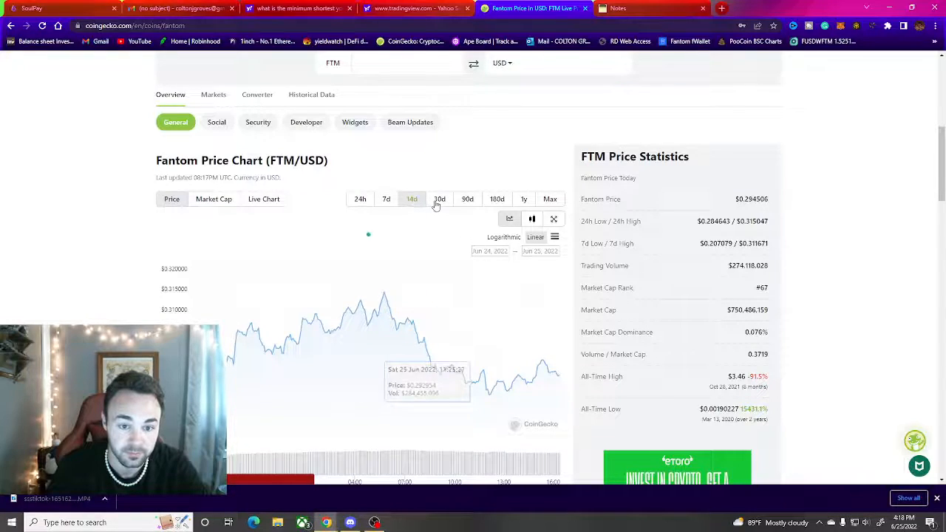
- View Fantom's price chart over 14-day, 30-day, then 14-day ranges
{"action": "left_click", "coordinate": [441, 198]}
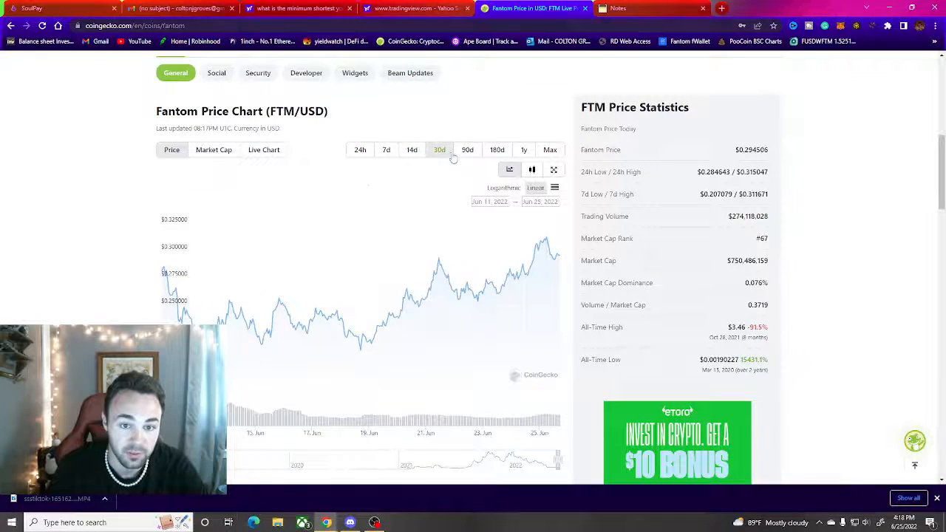
{"action": "left_click", "coordinate": [468, 149]}
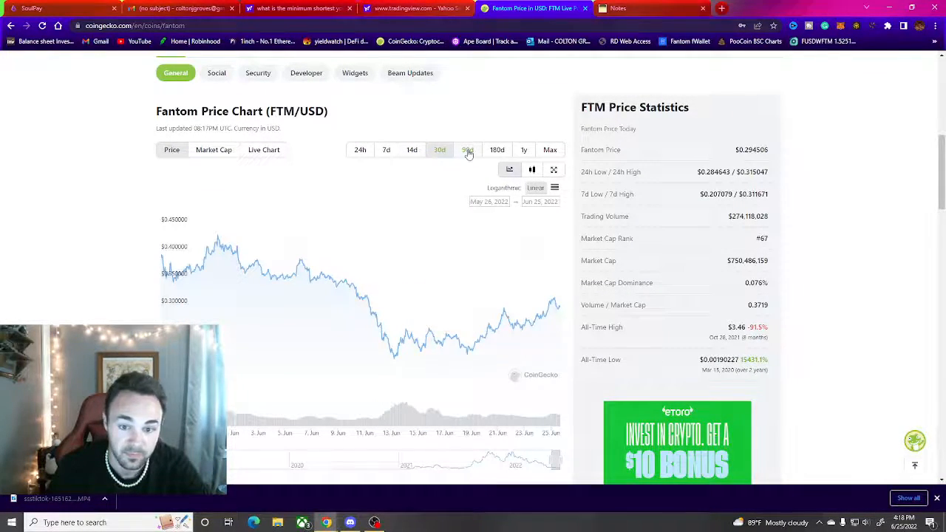
{"action": "mouse_move", "coordinate": [473, 352]}
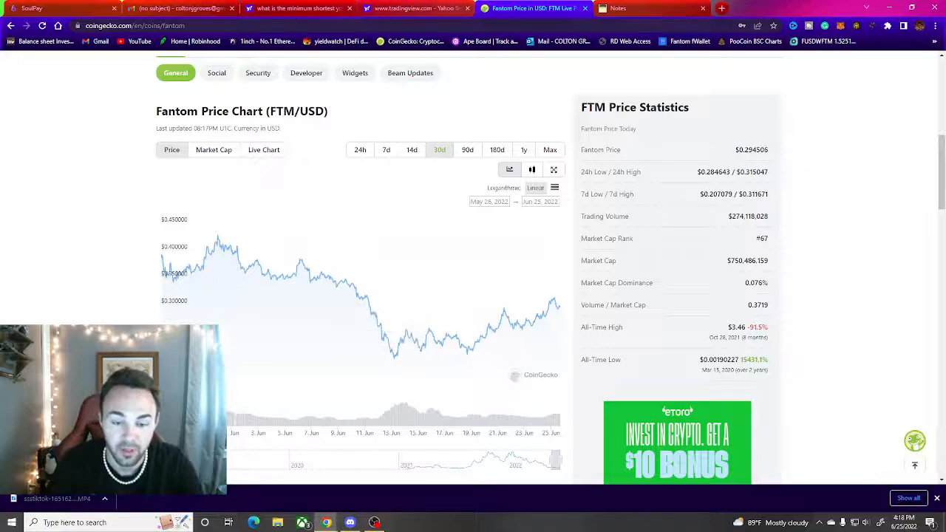
{"action": "left_click", "coordinate": [411, 150]}
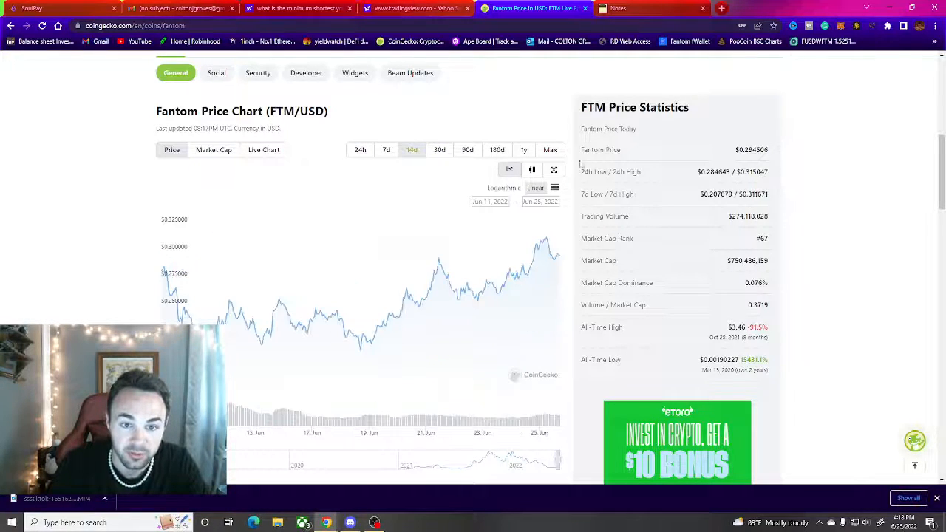
{"action": "scroll", "scroll_direction": "up", "scroll_amount": 3}
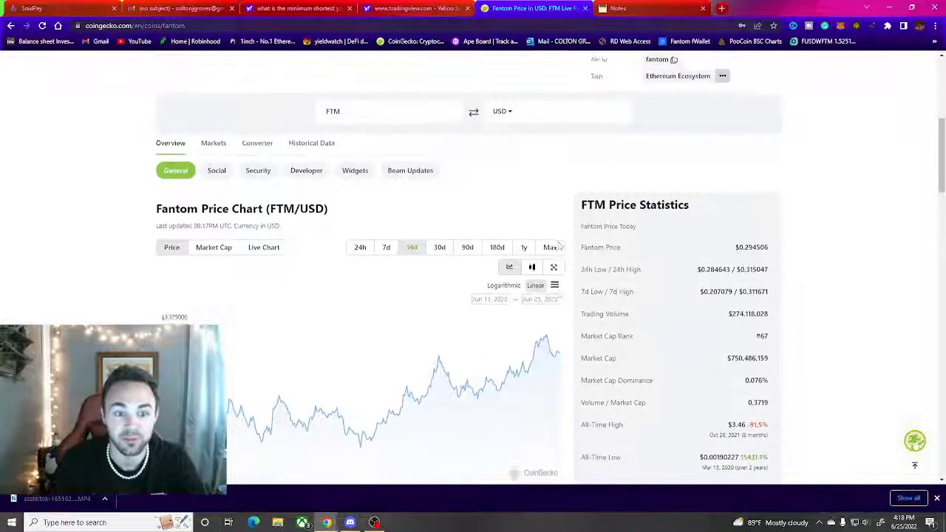
{"action": "scroll", "scroll_direction": "down", "scroll_amount": 3}
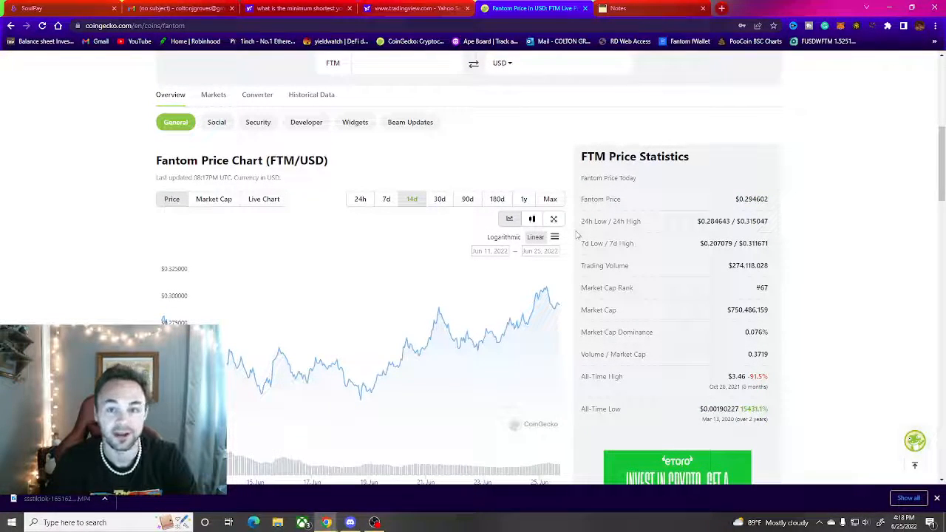
{"action": "scroll", "scroll_direction": "up", "scroll_amount": 3}
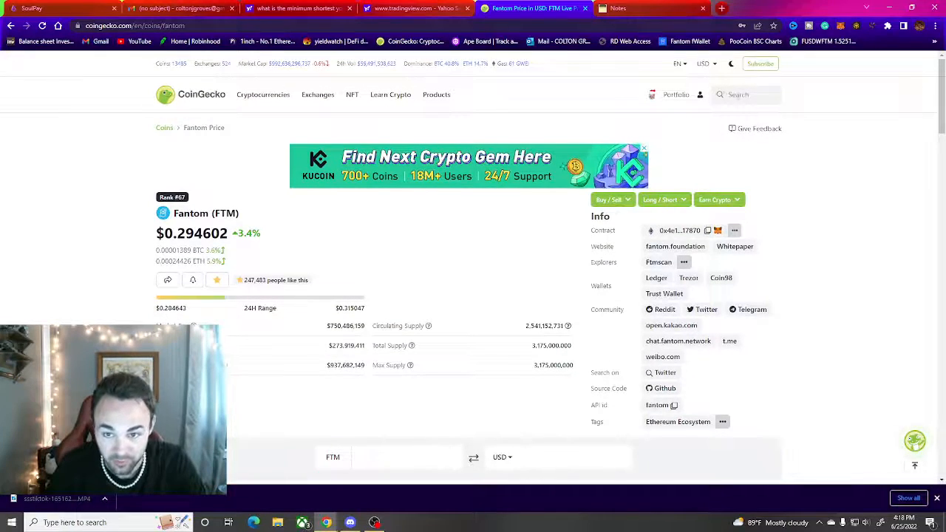
- Search 'soul' and open the Soul Swap (SOUL) page at its price chart
{"action": "type", "text": "soul"}
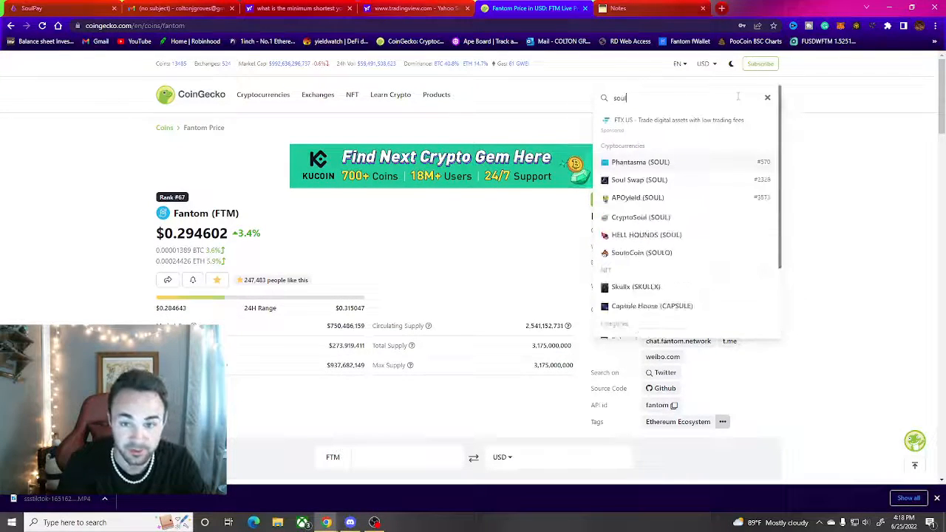
{"action": "left_click", "coordinate": [639, 180]}
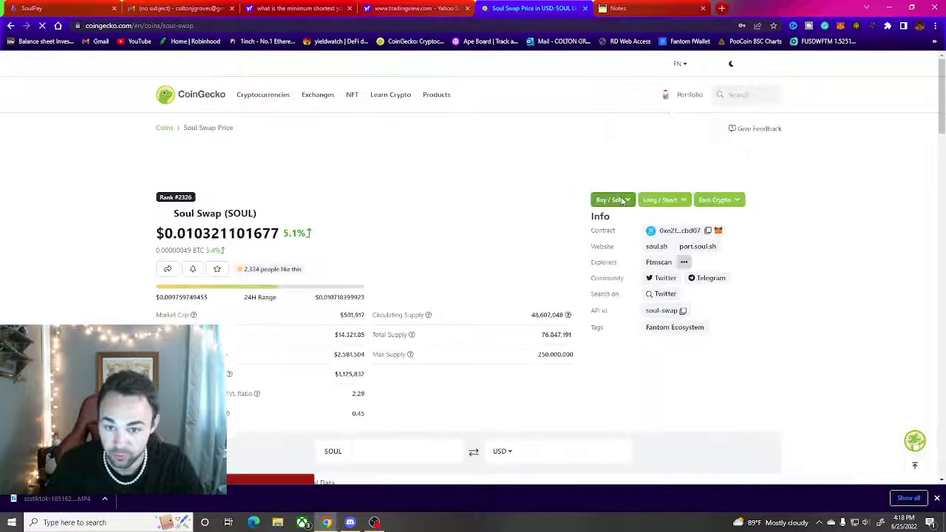
{"action": "scroll", "scroll_direction": "down", "scroll_amount": 3}
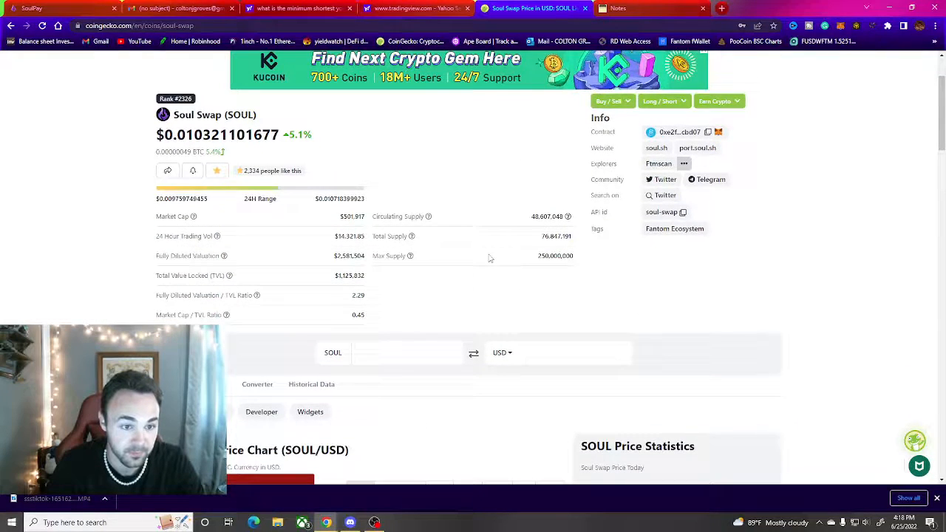
{"action": "scroll", "scroll_direction": "down", "scroll_amount": 3}
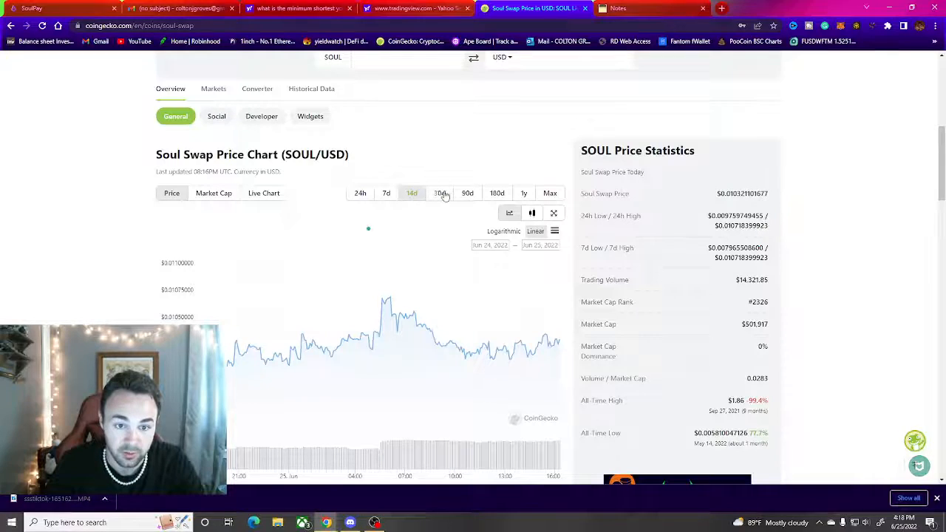
- Review Soul Swap's 30-day price chart, then return to the notes outline
{"action": "left_click", "coordinate": [441, 192]}
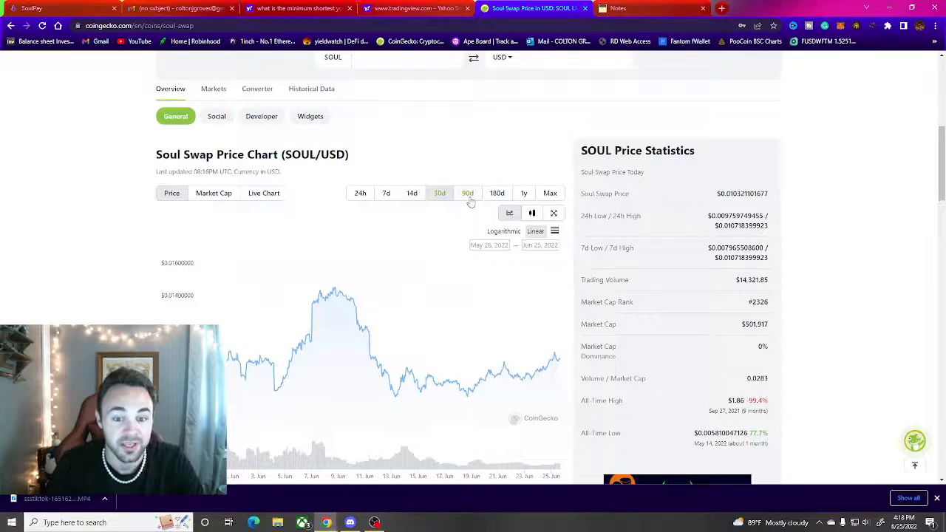
{"action": "scroll", "scroll_direction": "down", "scroll_amount": 3}
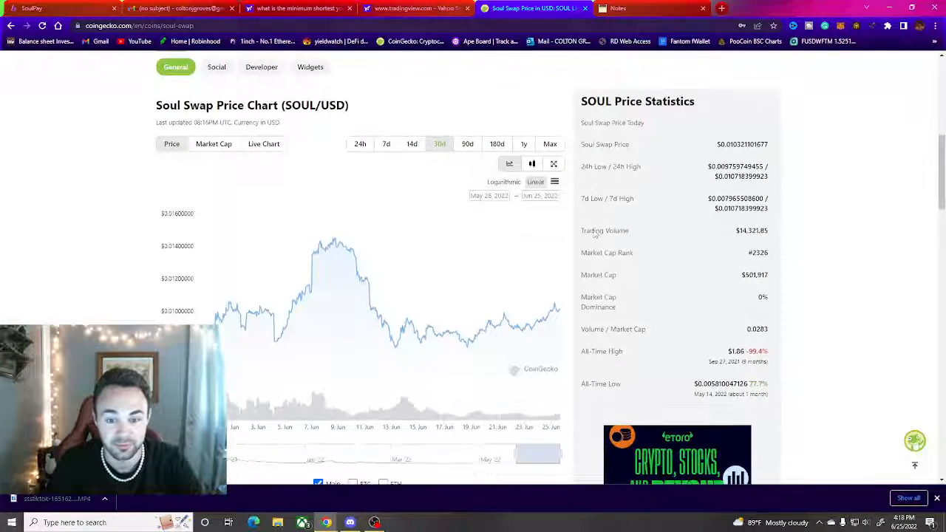
{"action": "mouse_move", "coordinate": [556, 311]}
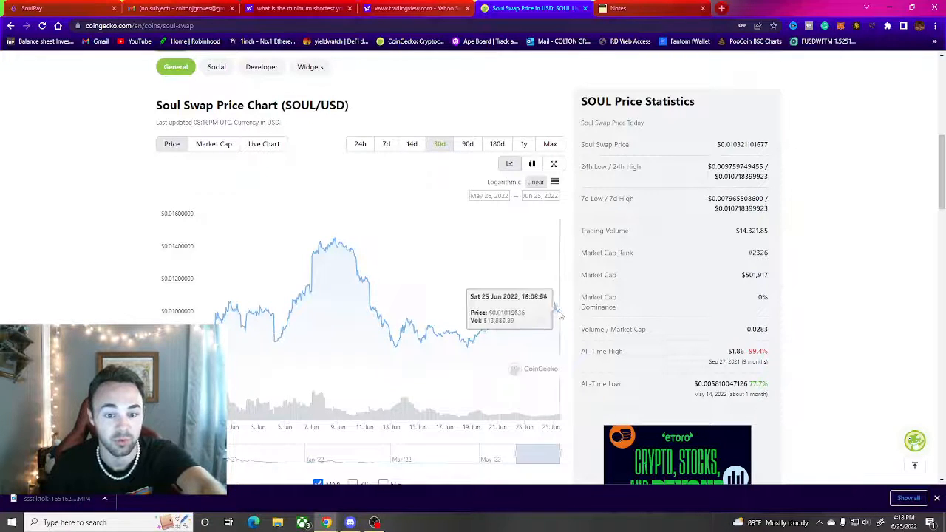
{"action": "mouse_move", "coordinate": [335, 248]}
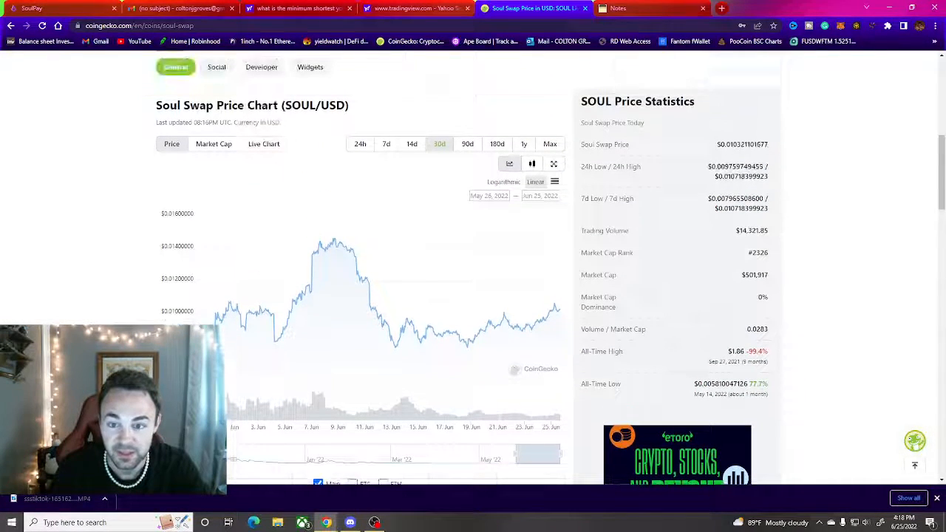
{"action": "double_click", "coordinate": [754, 274]}
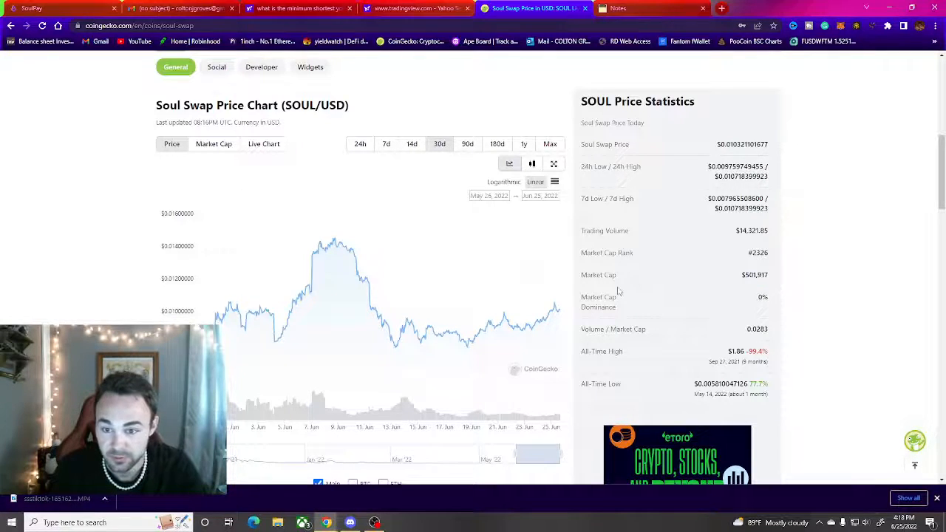
{"action": "left_click", "coordinate": [618, 9]}
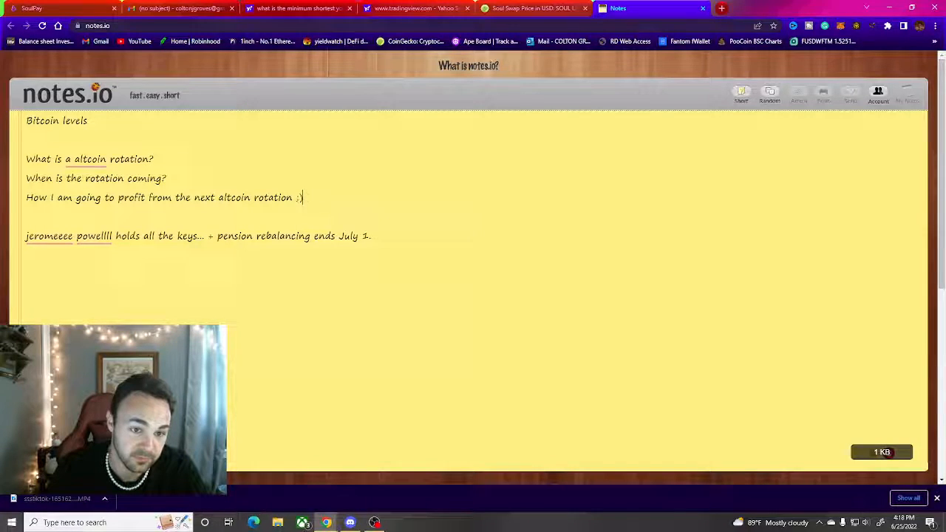
{"action": "triple_click", "coordinate": [163, 198]}
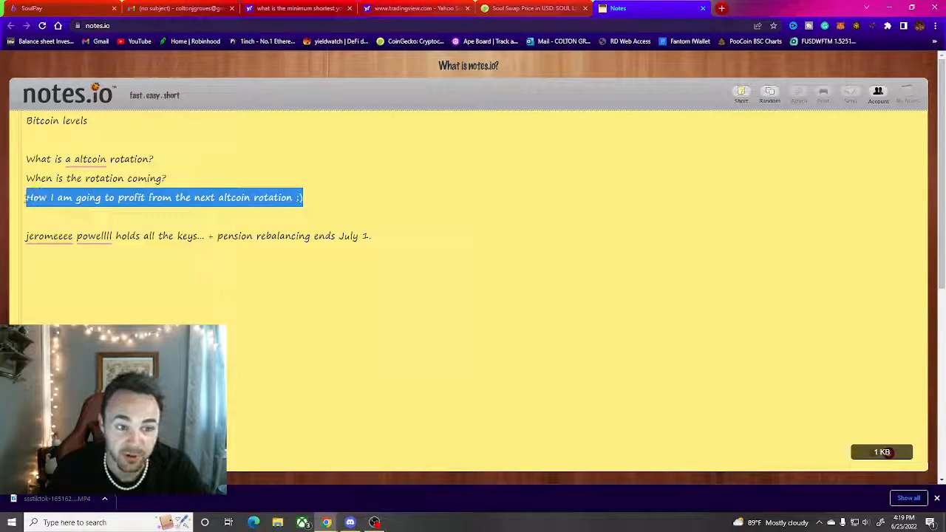
{"action": "left_click", "coordinate": [308, 198]}
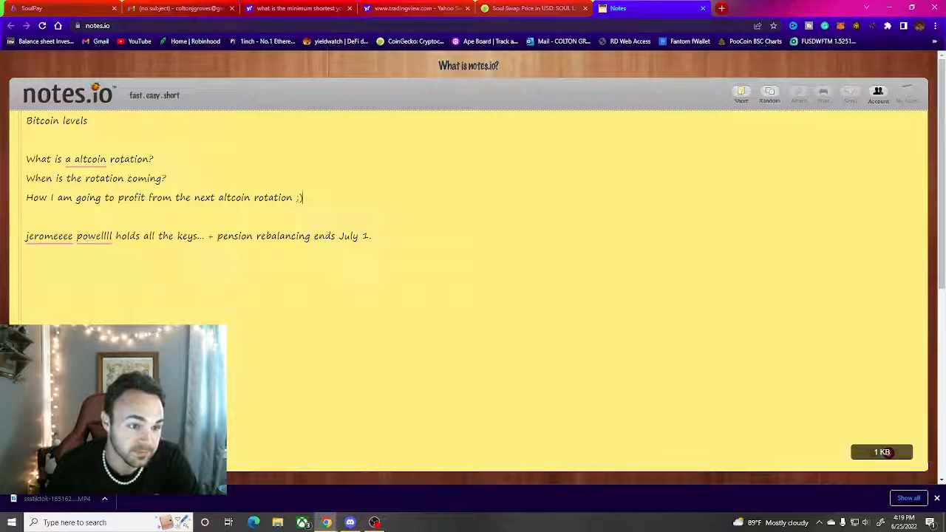
{"action": "left_click_drag", "start_coordinate": [26, 198], "coordinate": [115, 198]}
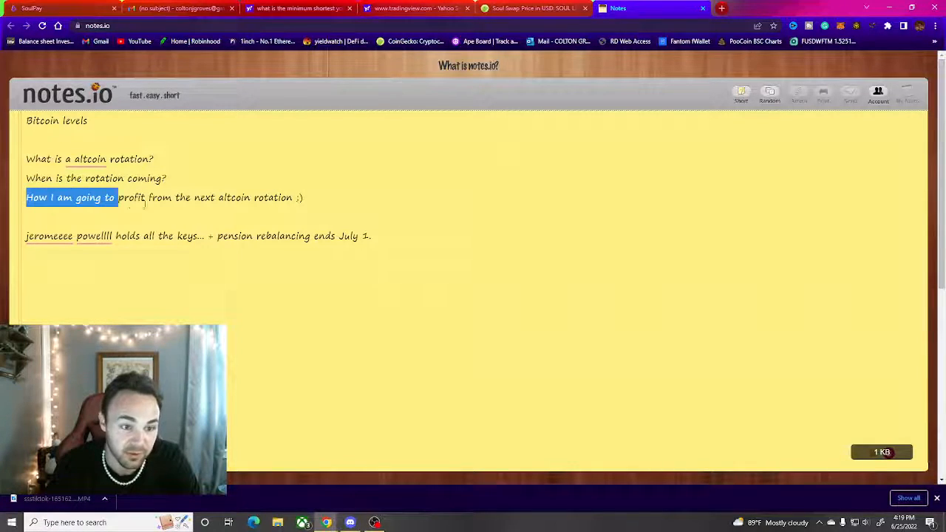
{"action": "right_click", "coordinate": [48, 237]}
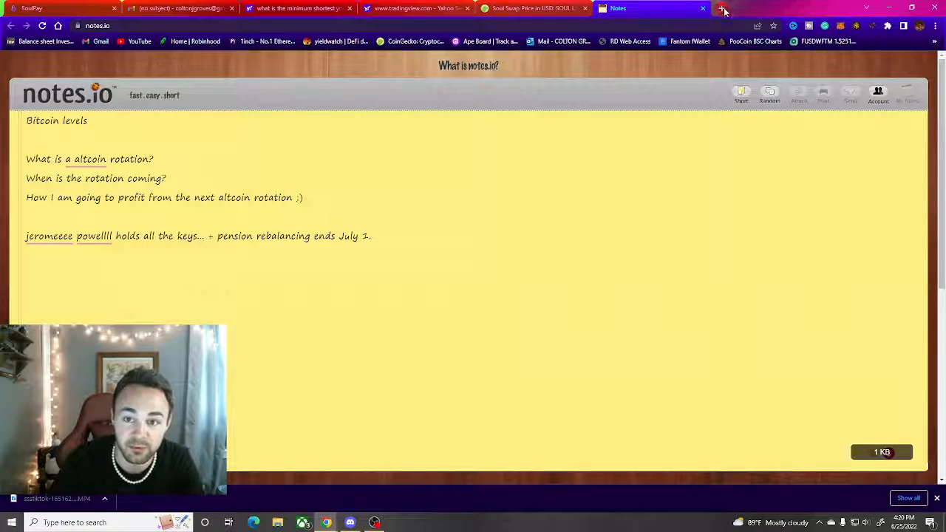
{"action": "mouse_move", "coordinate": [532, 9]}
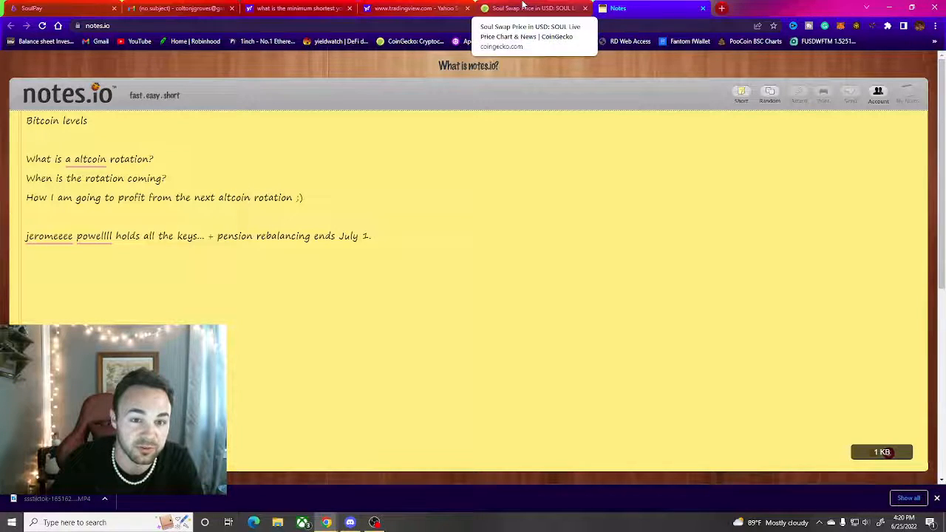
- Reach TradingView from the search results and search for 'spy' to load the SPYUSD chart
{"action": "left_click", "coordinate": [414, 9]}
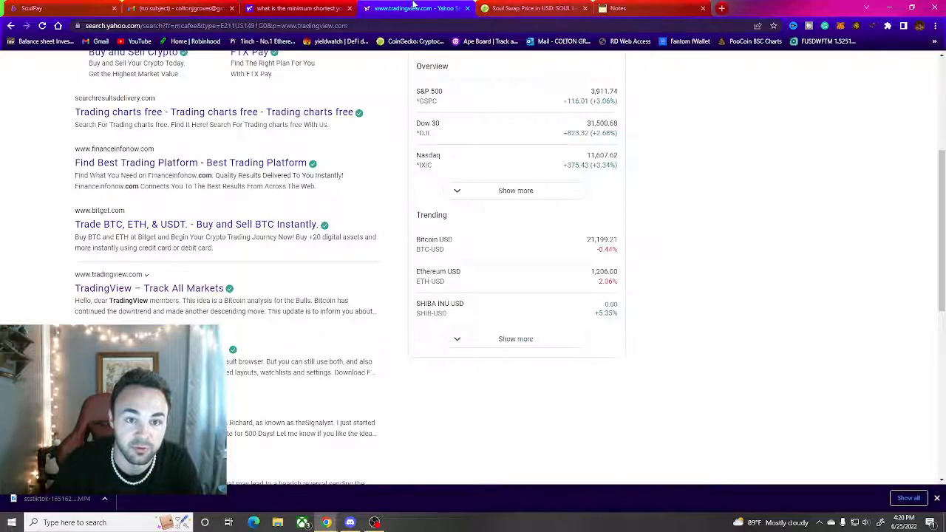
{"action": "scroll", "scroll_direction": "up", "scroll_amount": 3}
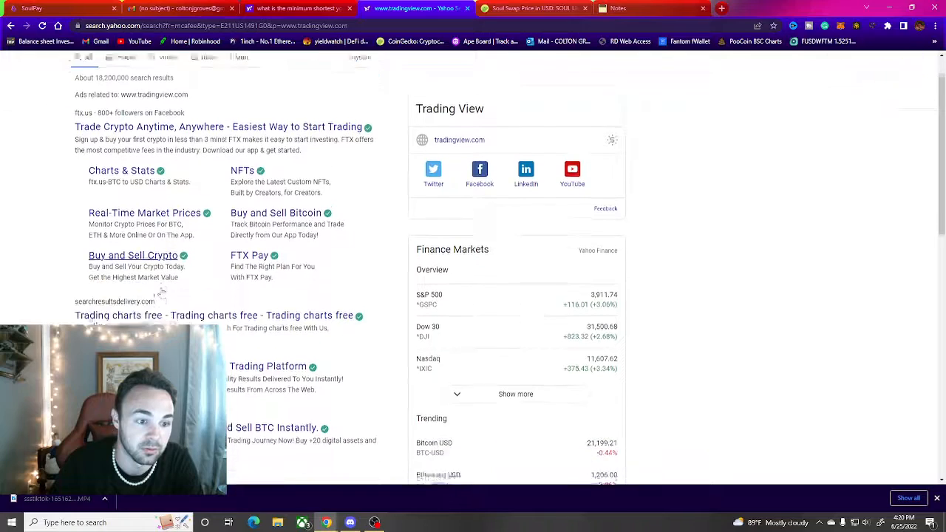
{"action": "scroll", "scroll_direction": "down", "scroll_amount": 3}
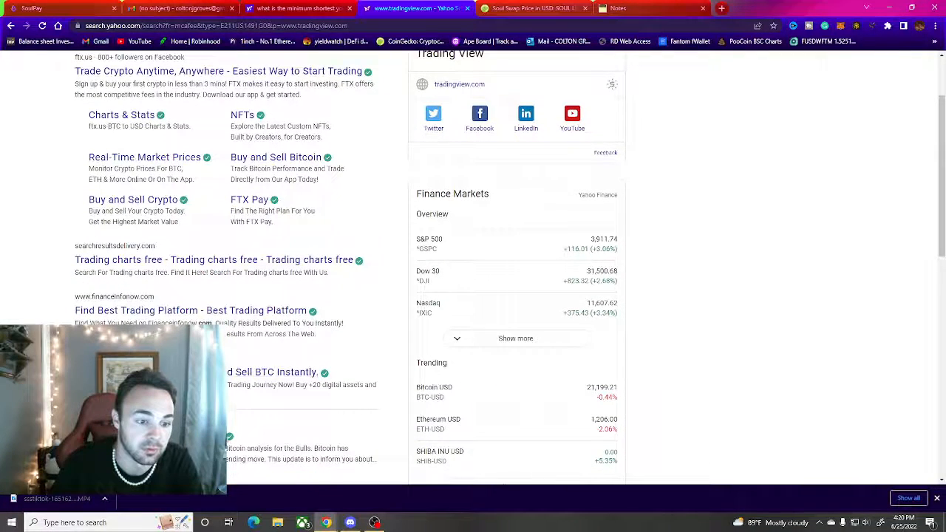
{"action": "left_click", "coordinate": [525, 9]}
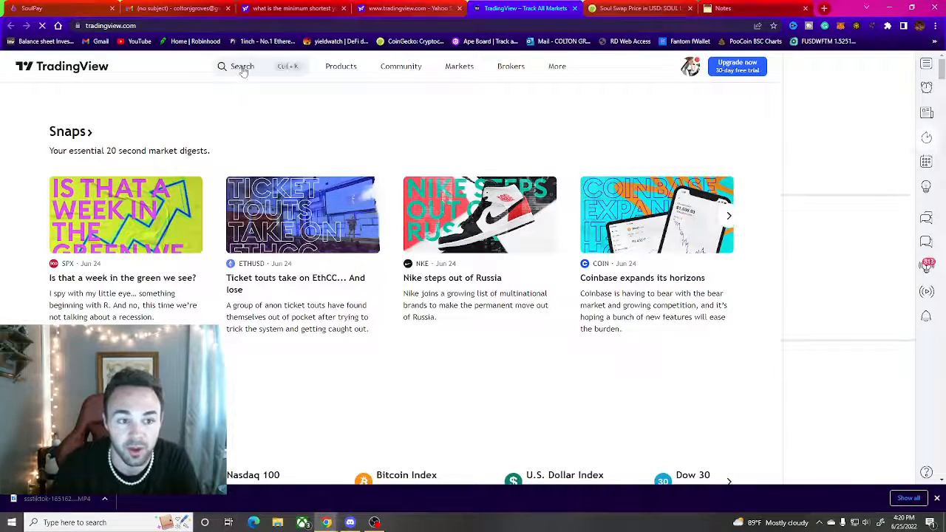
{"action": "type", "text": "spy"}
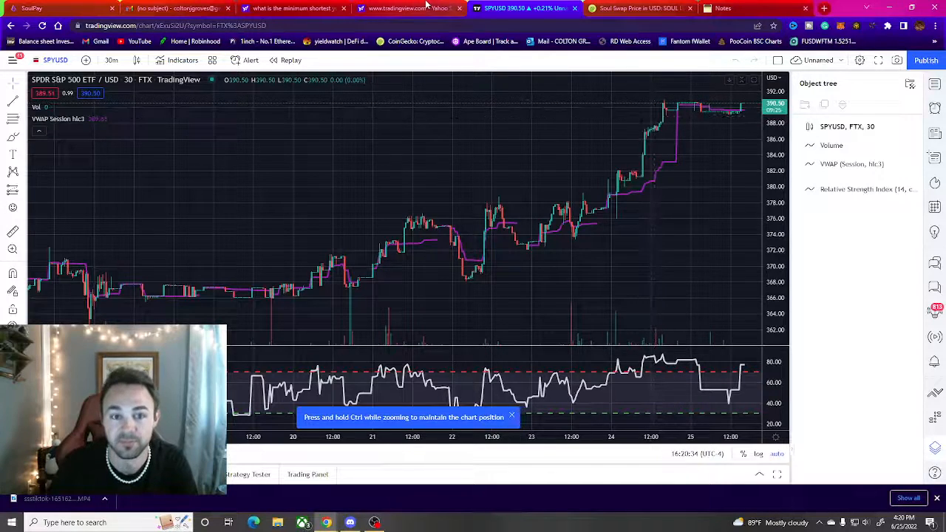
- Return to notes.io and highlight 'pension rebalancing ends July 1.'
{"action": "left_click", "coordinate": [723, 9]}
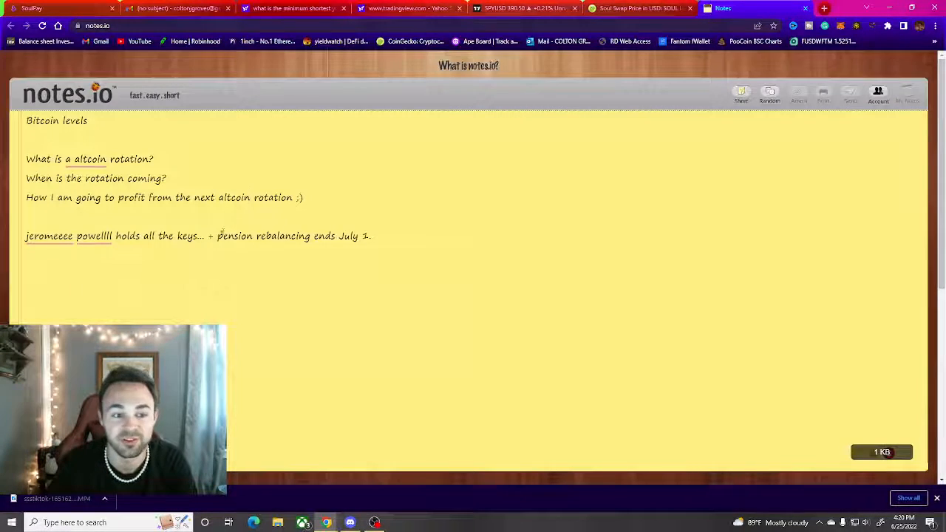
{"action": "left_click_drag", "start_coordinate": [219, 236], "coordinate": [371, 236]}
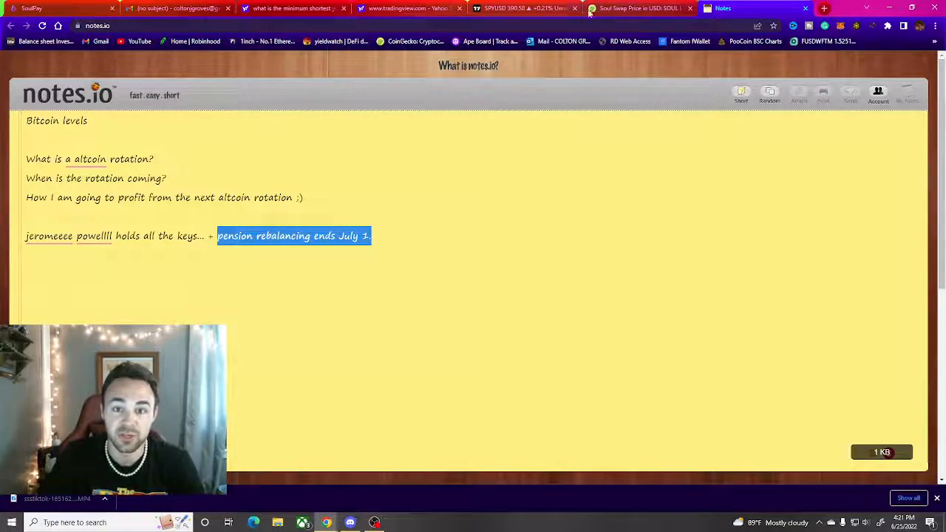
- Search 'btc' on CoinGecko, review the Bitcoin price chart, then switch to Twitter
{"action": "left_click", "coordinate": [639, 9]}
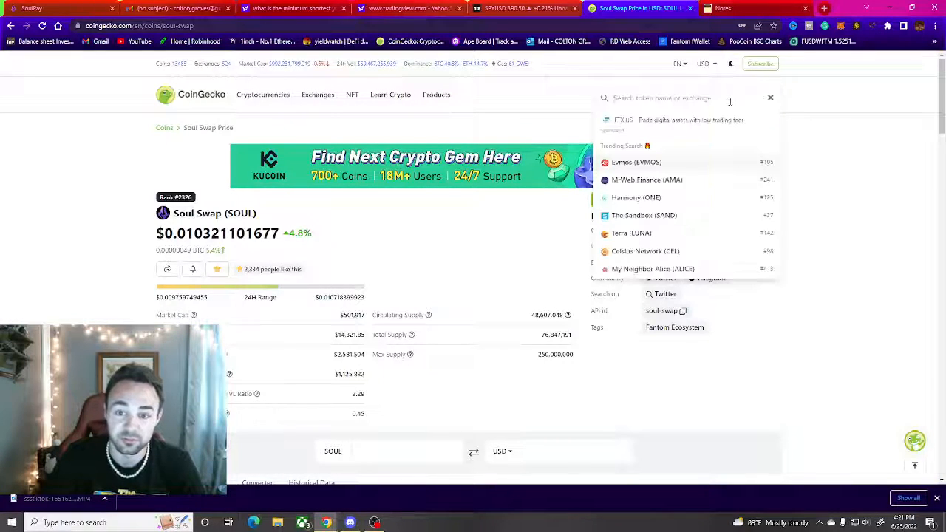
{"action": "type", "text": "btc"}
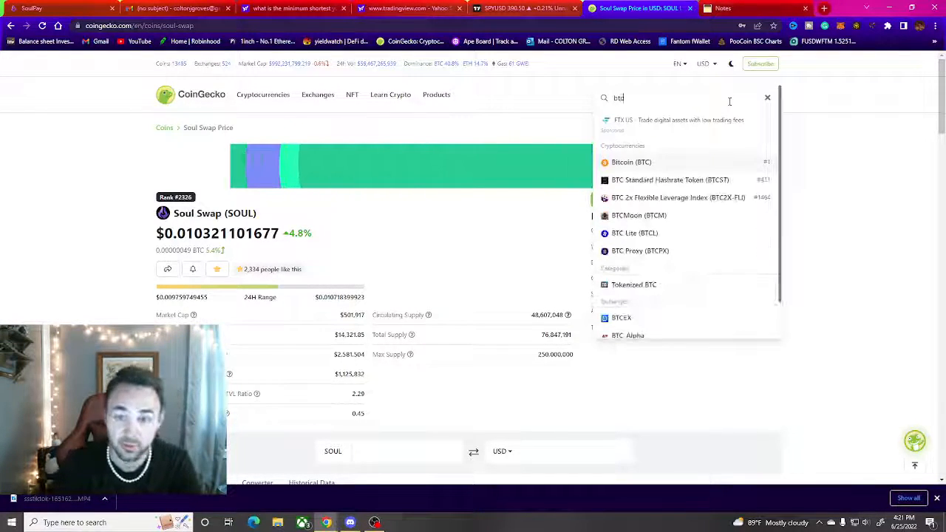
{"action": "left_click", "coordinate": [631, 161]}
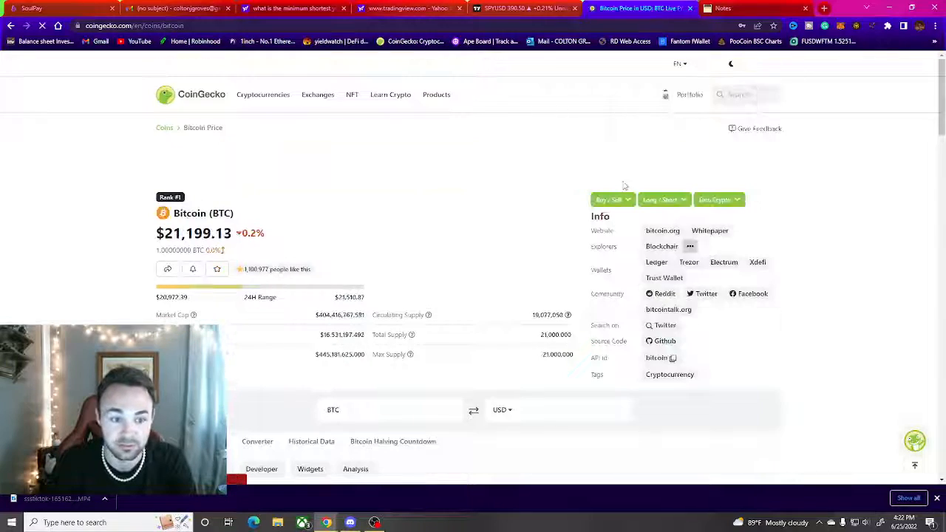
{"action": "scroll", "scroll_direction": "down", "scroll_amount": 3}
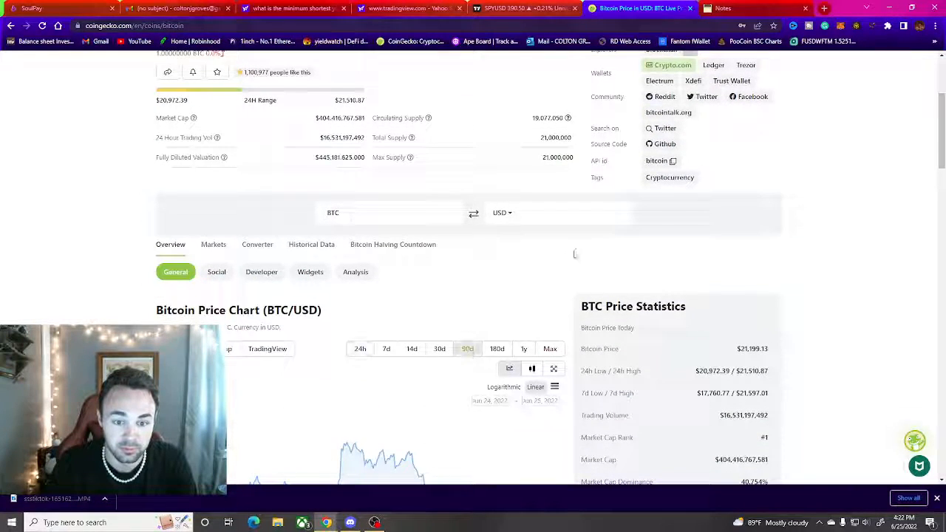
{"action": "scroll", "scroll_direction": "down", "scroll_amount": 3}
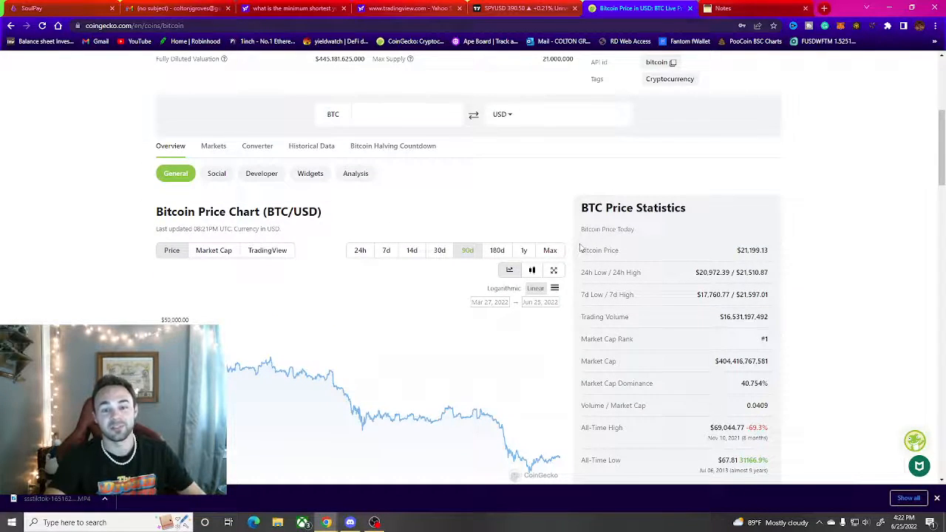
{"action": "scroll", "scroll_direction": "up", "scroll_amount": 3}
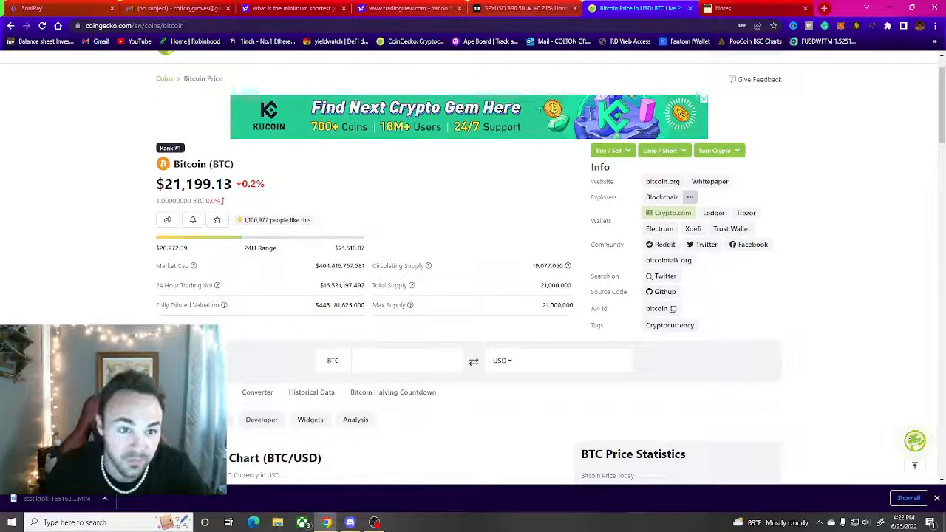
{"action": "left_click", "coordinate": [293, 9]}
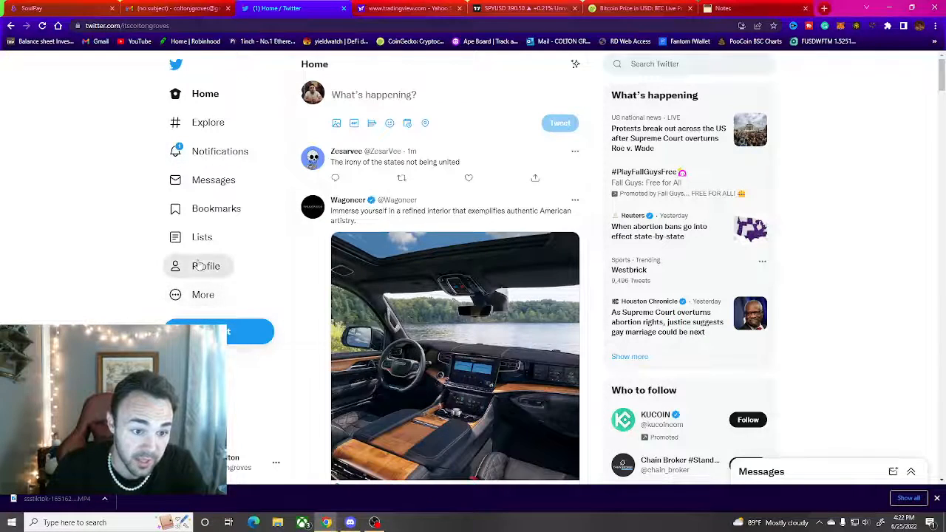
- Open your own Twitter profile and follow the link in its bio
{"action": "left_click", "coordinate": [207, 266]}
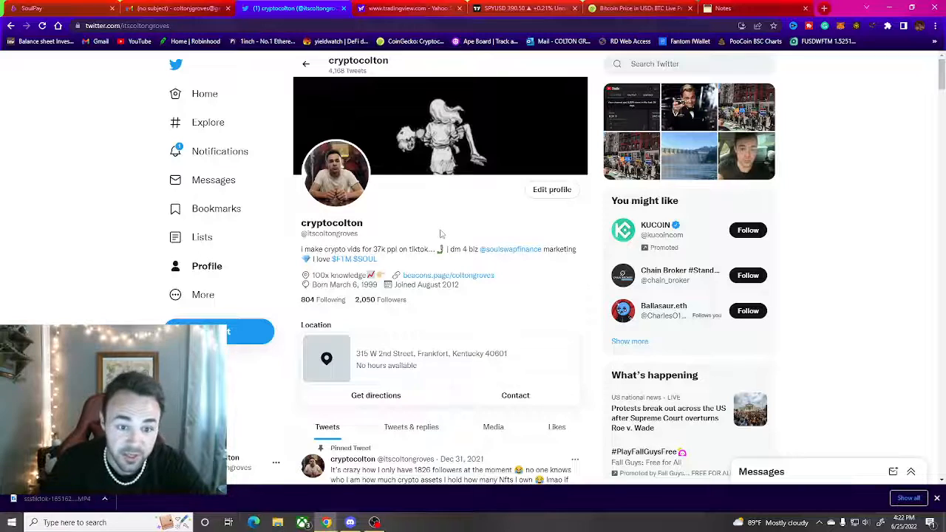
{"action": "left_click", "coordinate": [448, 275]}
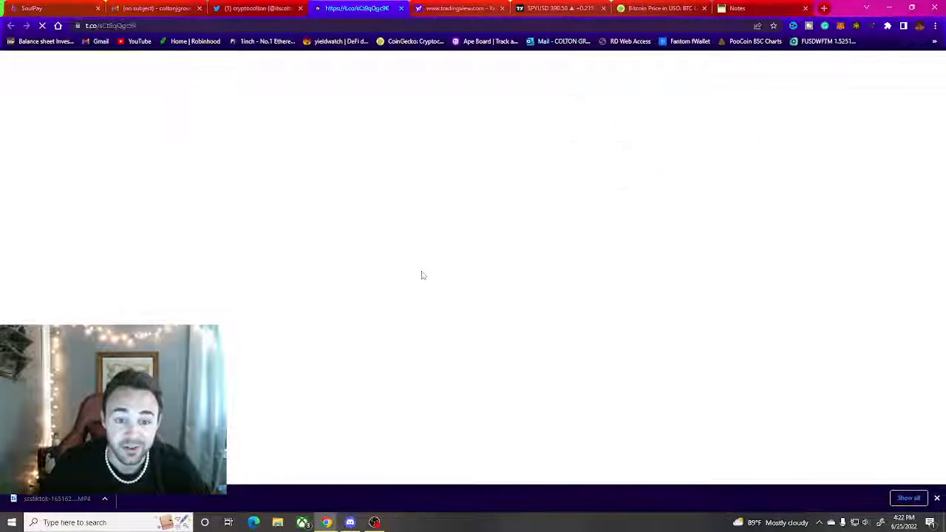